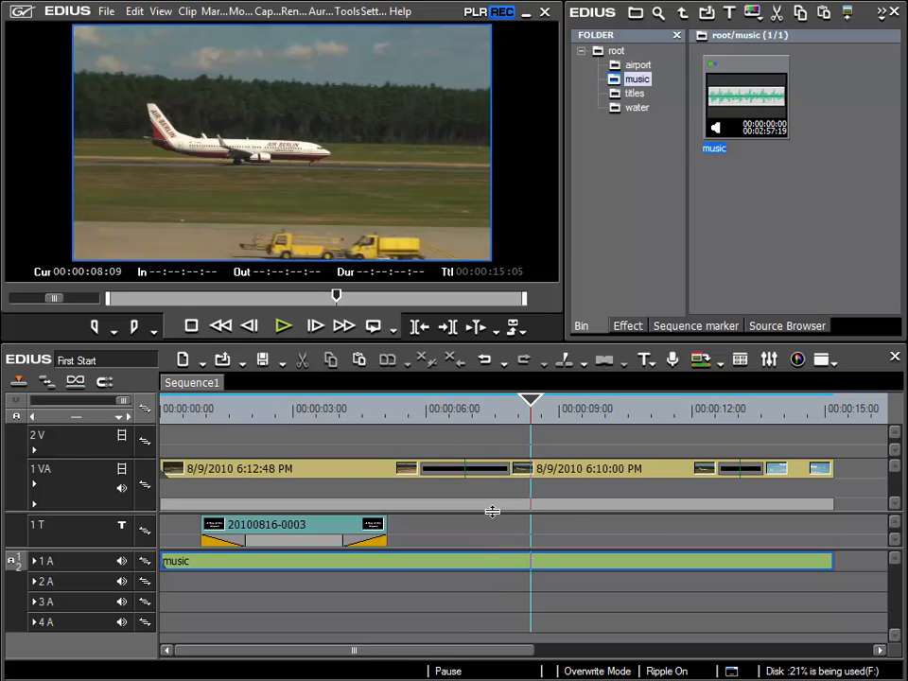
Show the take-off and title clips held in the airport bin folder
{"action": "left_click", "coordinate": [638, 65]}
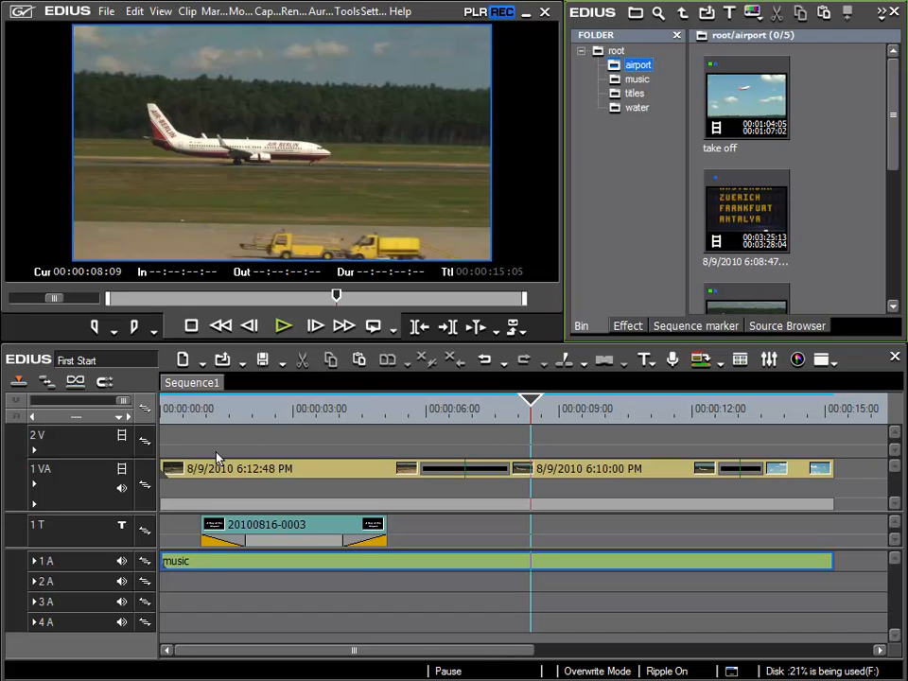
{"action": "mouse_move", "coordinate": [427, 391]}
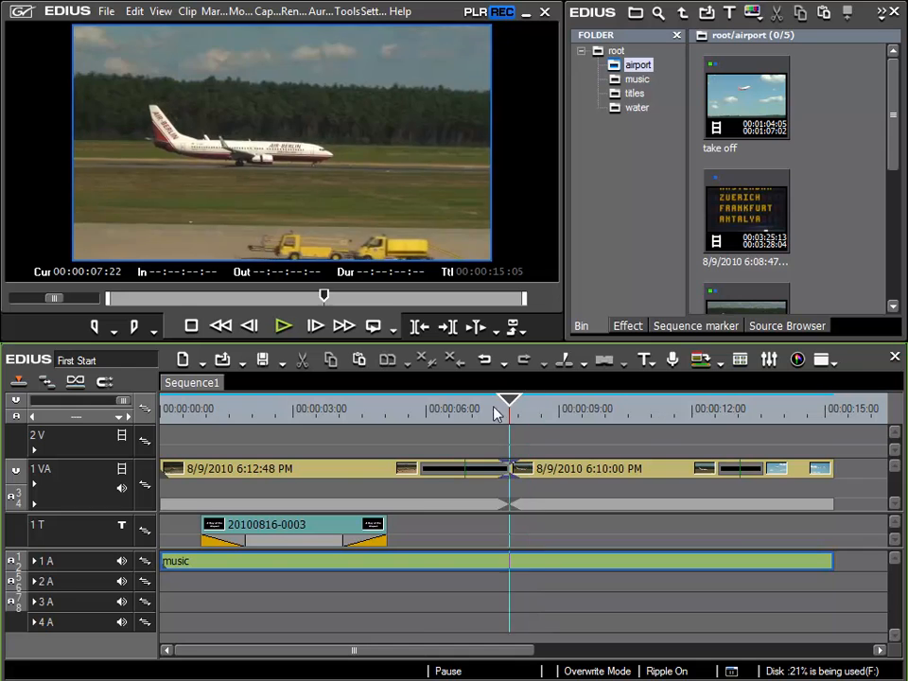
Load the airport departure-board clip into the Player for preview
{"action": "left_click", "coordinate": [161, 409]}
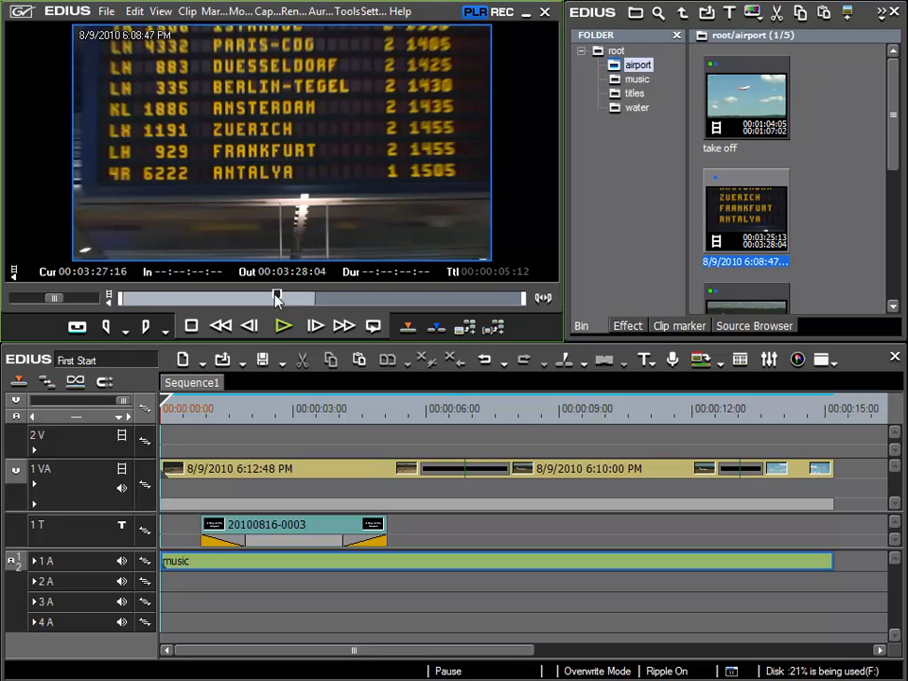
Scrub the departure-board footage and set the In point at the Zuerich/Frankfurt/Antalya rows
{"action": "left_click_drag", "start_coordinate": [276, 299], "coordinate": [254, 298]}
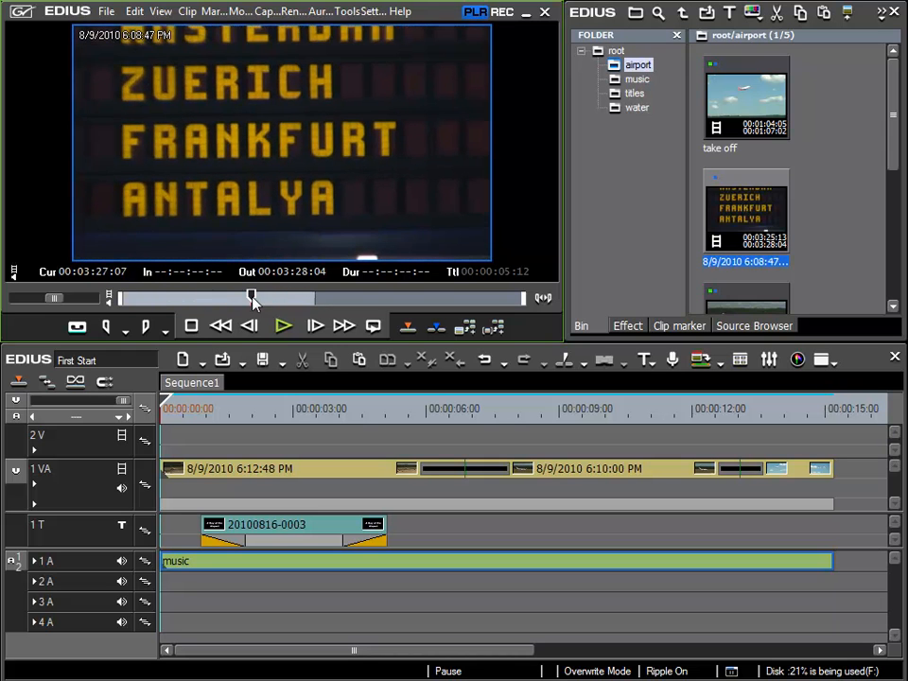
{"action": "left_click", "coordinate": [143, 326]}
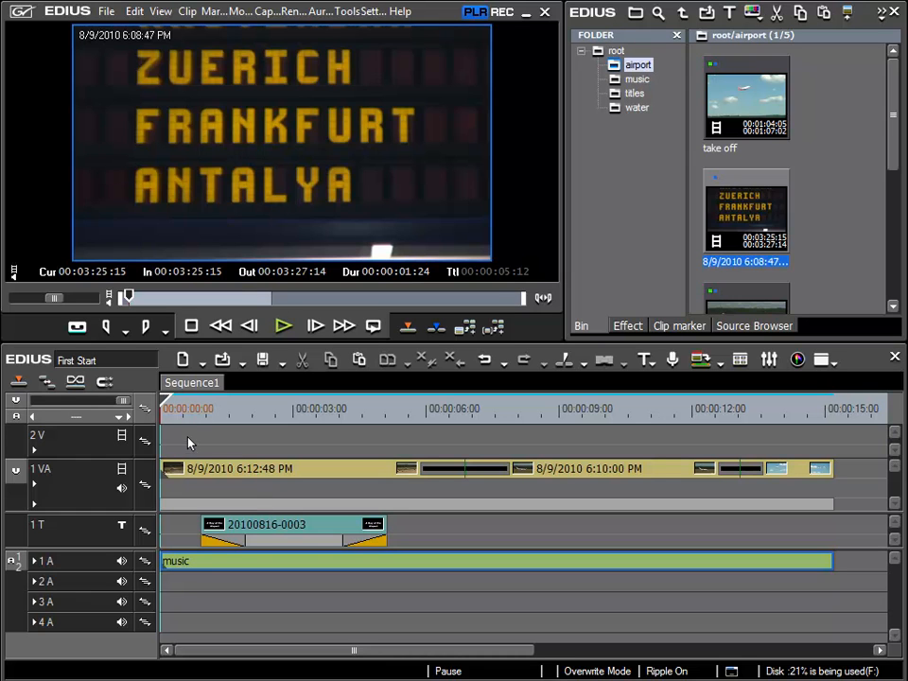
{"action": "mouse_move", "coordinate": [183, 443]}
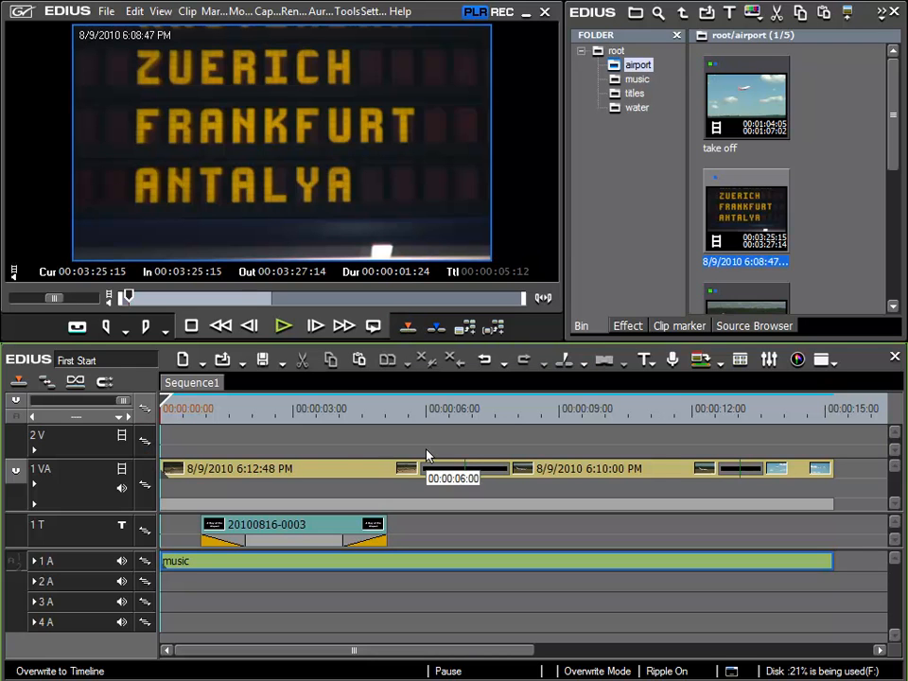
{"action": "mouse_move", "coordinate": [437, 326]}
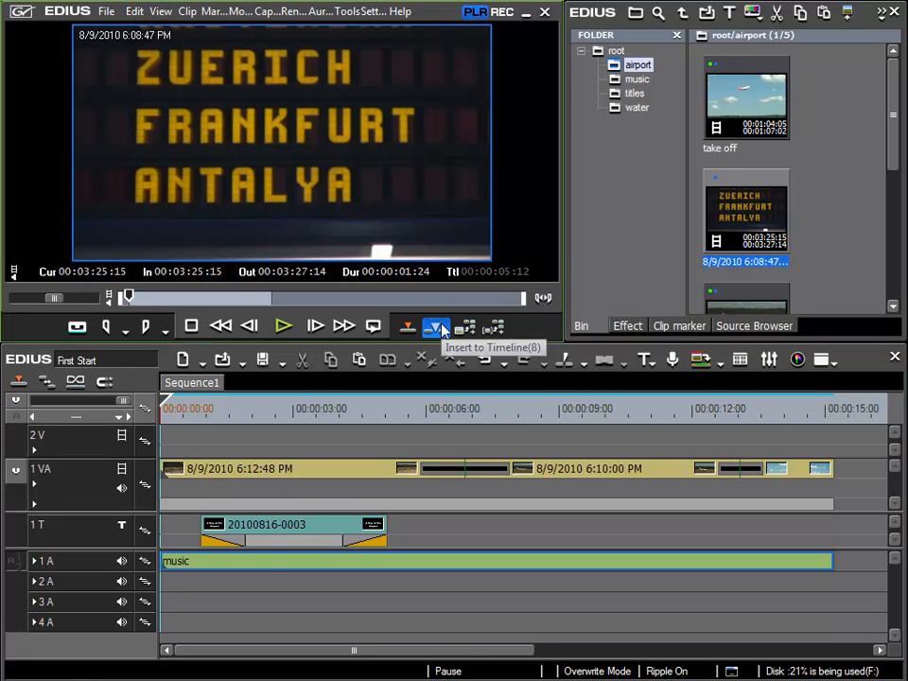
{"action": "left_click", "coordinate": [435, 326]}
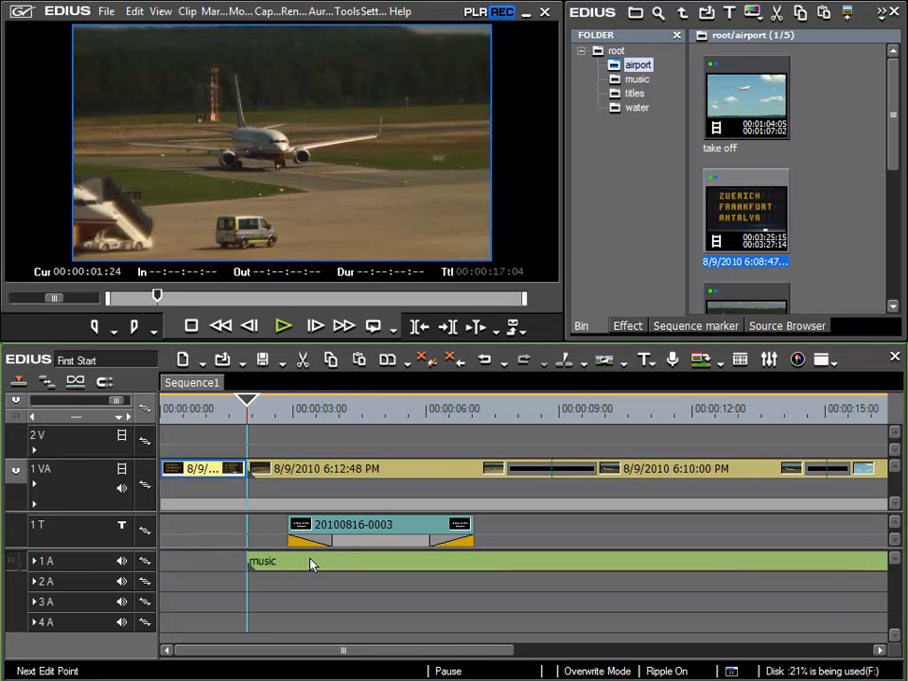
{"action": "mouse_move", "coordinate": [312, 563]}
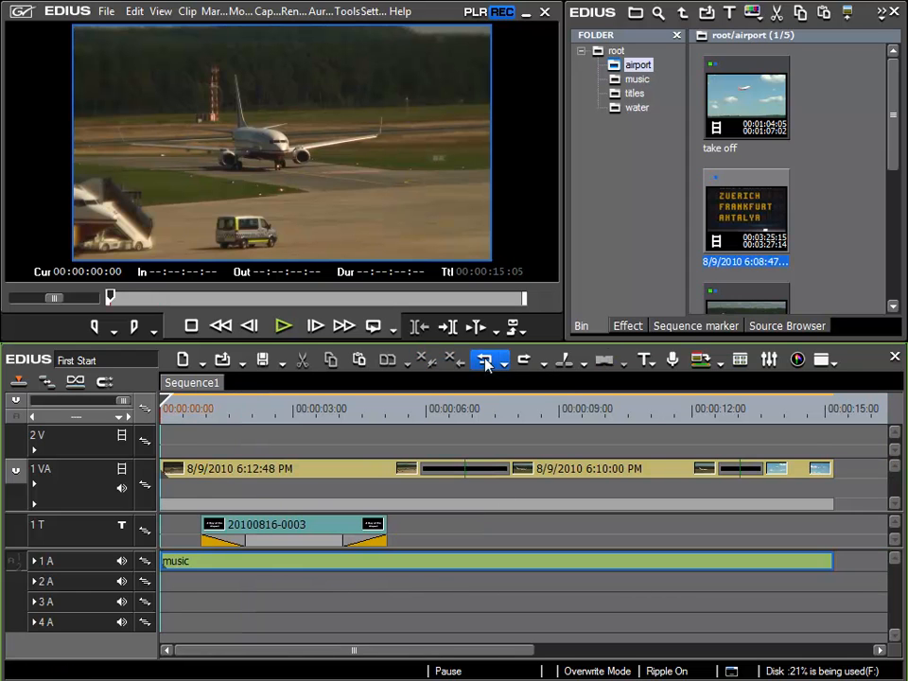
{"action": "double_click", "coordinate": [745, 212]}
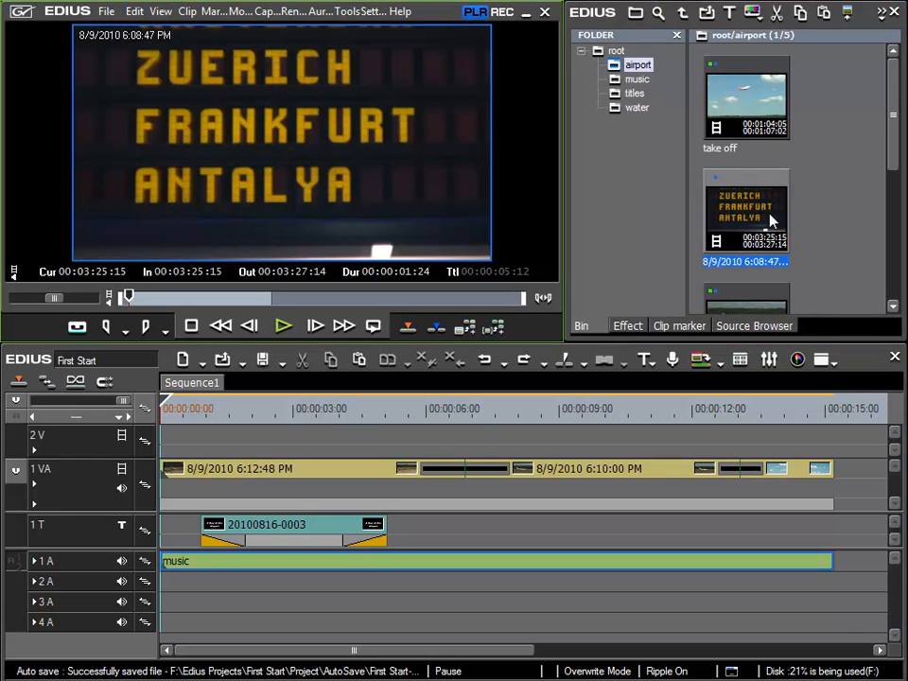
{"action": "mouse_move", "coordinate": [193, 454]}
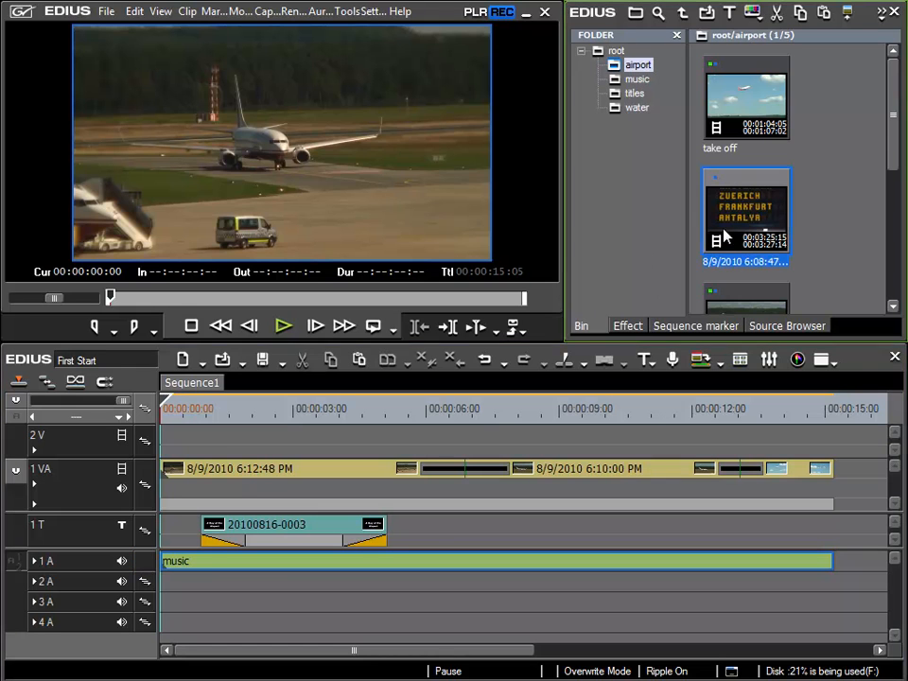
Insert the marked departure-board section at the sequence start, rippling video and title but not the music
{"action": "double_click", "coordinate": [745, 212]}
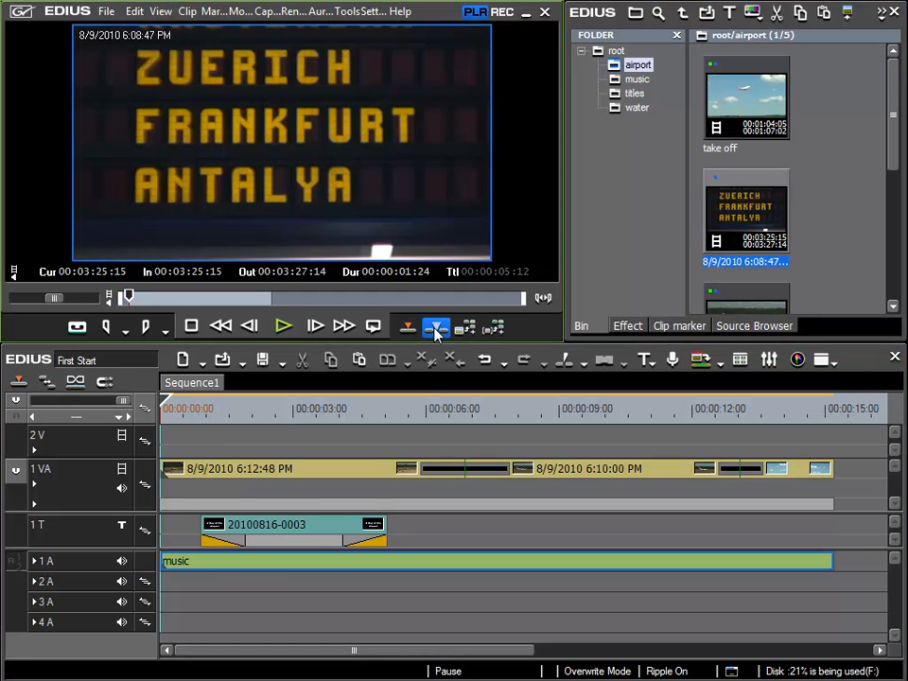
{"action": "left_click", "coordinate": [444, 325]}
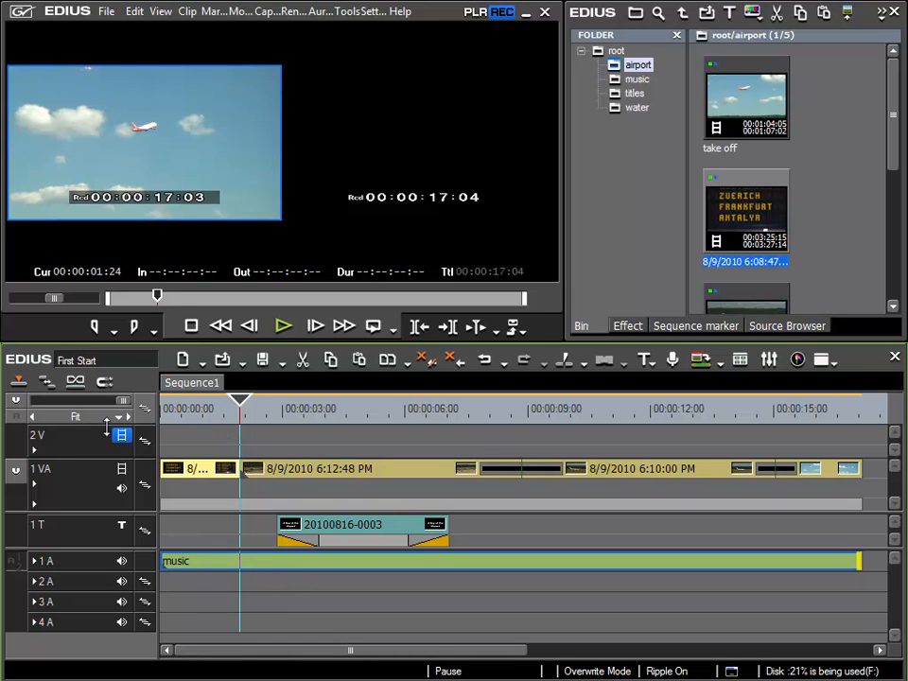
{"action": "mouse_move", "coordinate": [144, 439]}
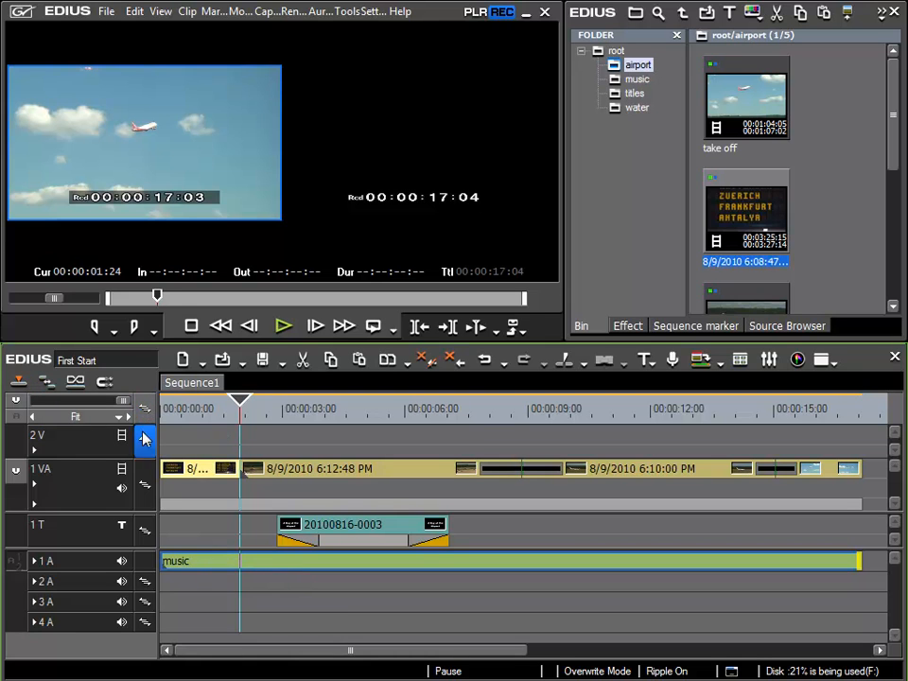